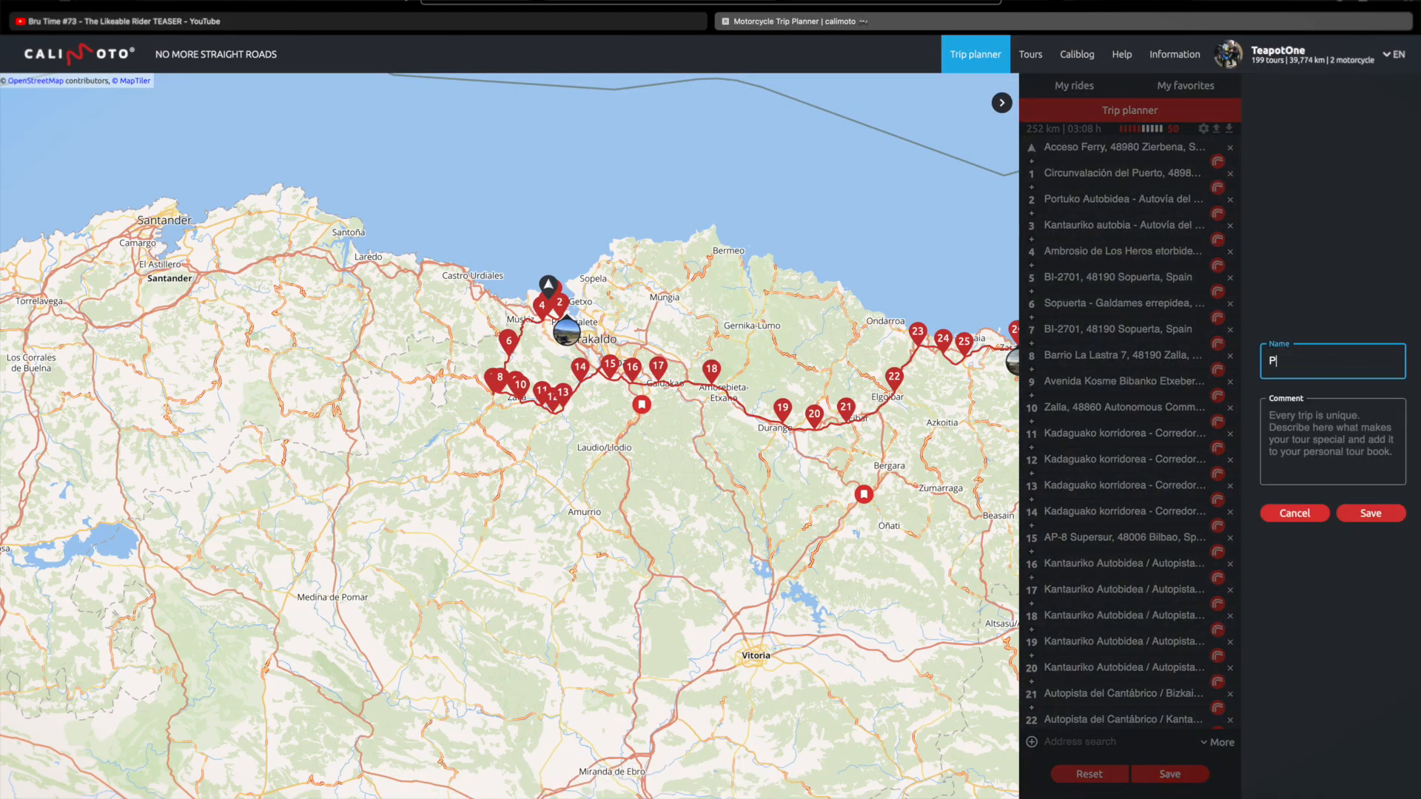
# Save the multi-stop northern Spain route under the name 'Pyrenees'.
pyautogui.click(1369, 512)
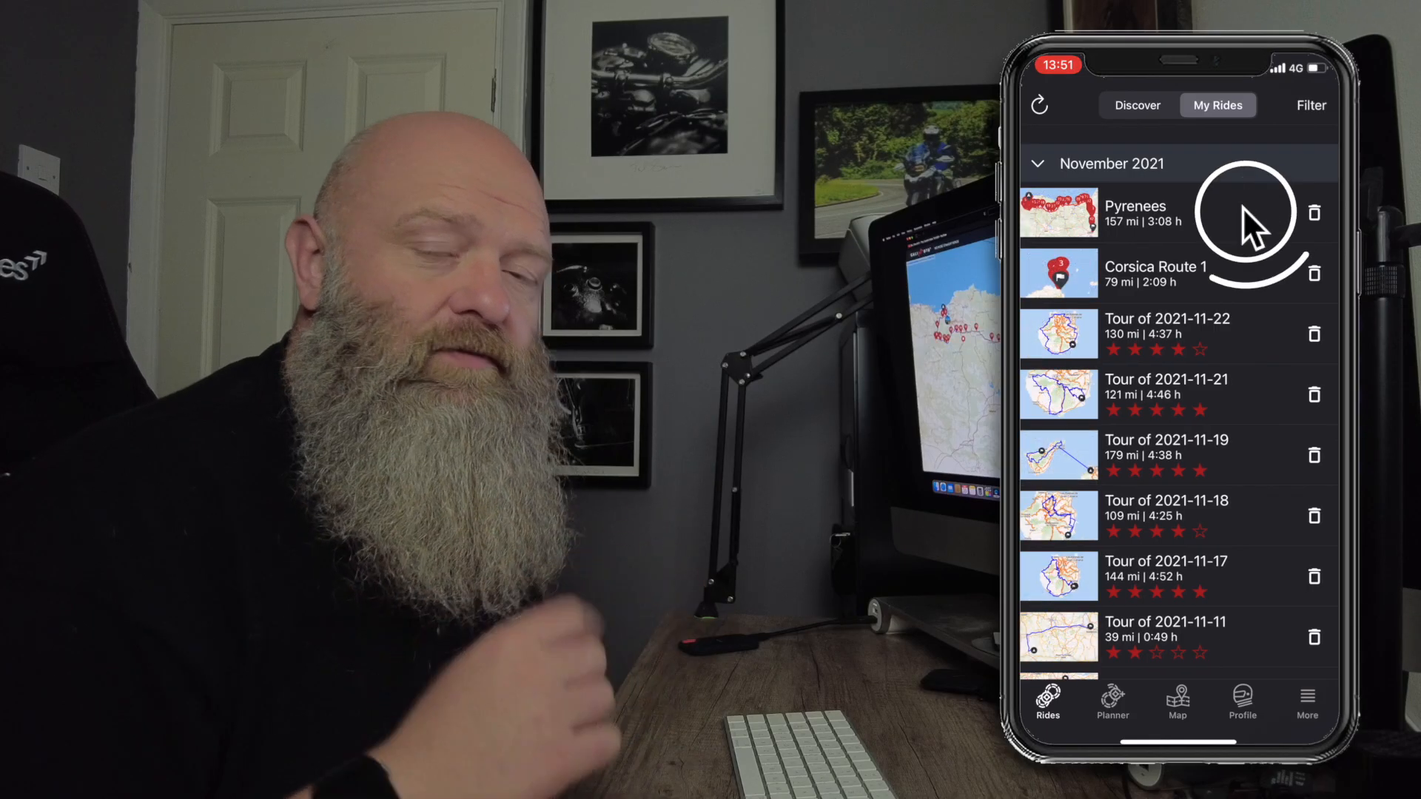
# Open the synced Pyrenees route (157 mi, 3:08 h) in the phone app's rides.
pyautogui.click(1155, 274)
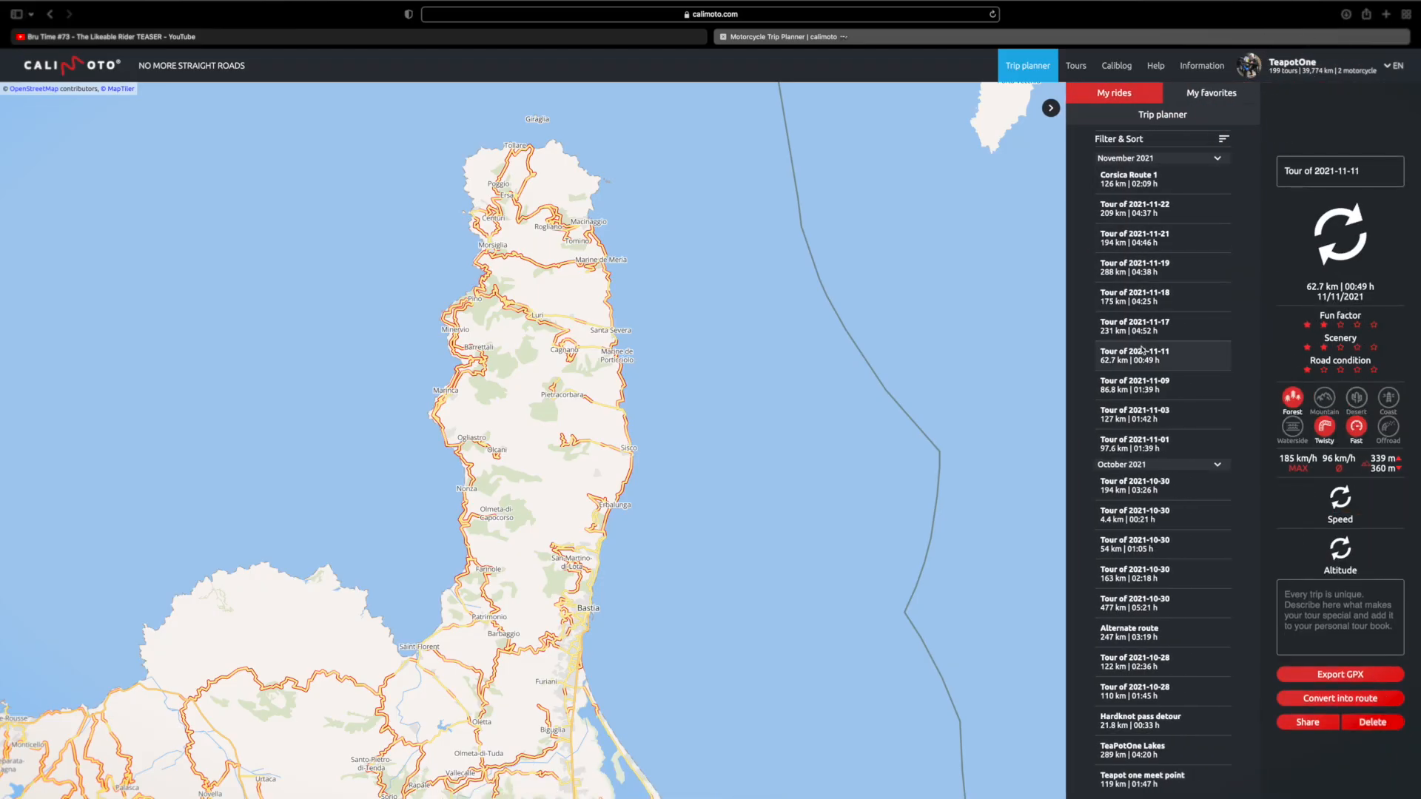
# Export the 2021-11-21 tour (194 km, 4:46 h) as GPX and find it in Downloads.
pyautogui.click(1134, 237)
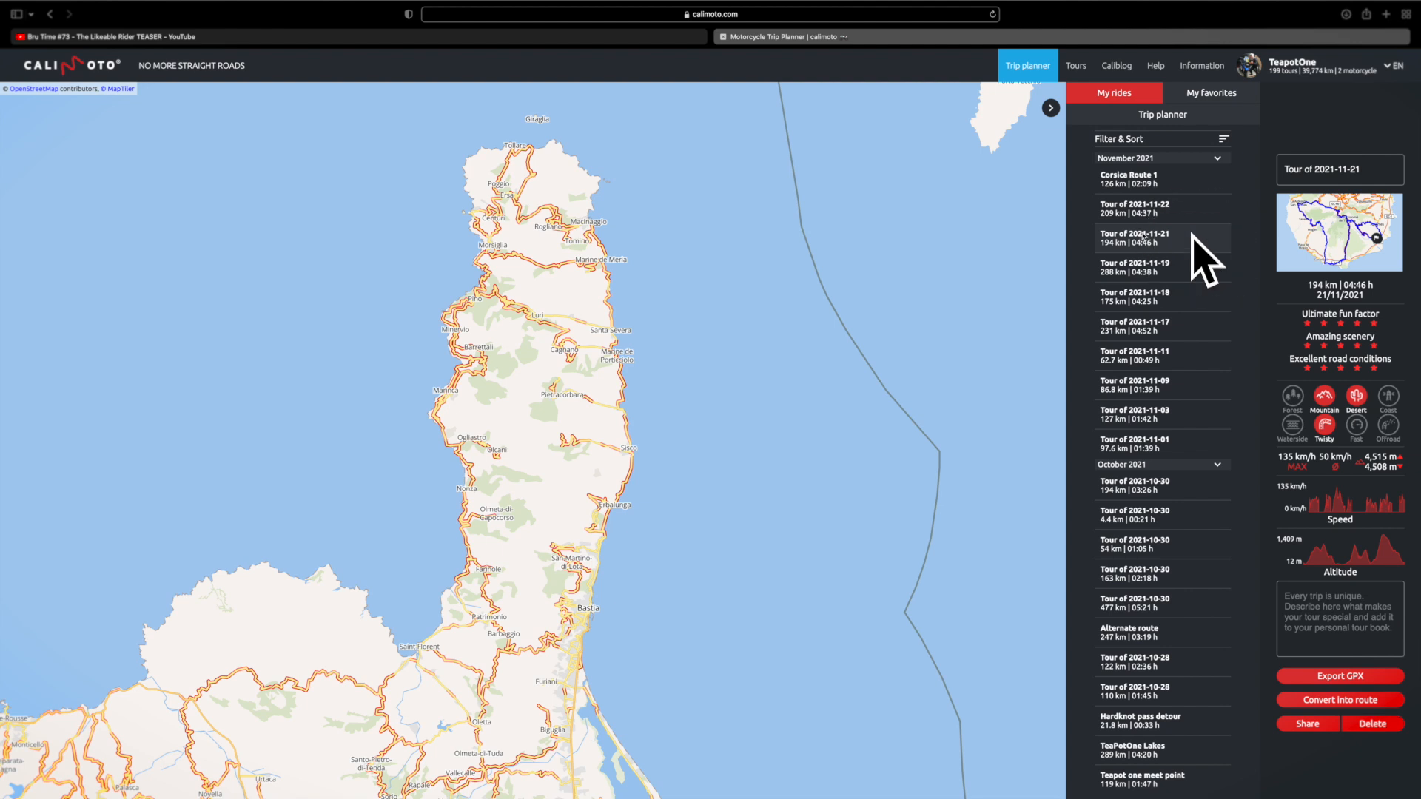
pyautogui.click(1134, 238)
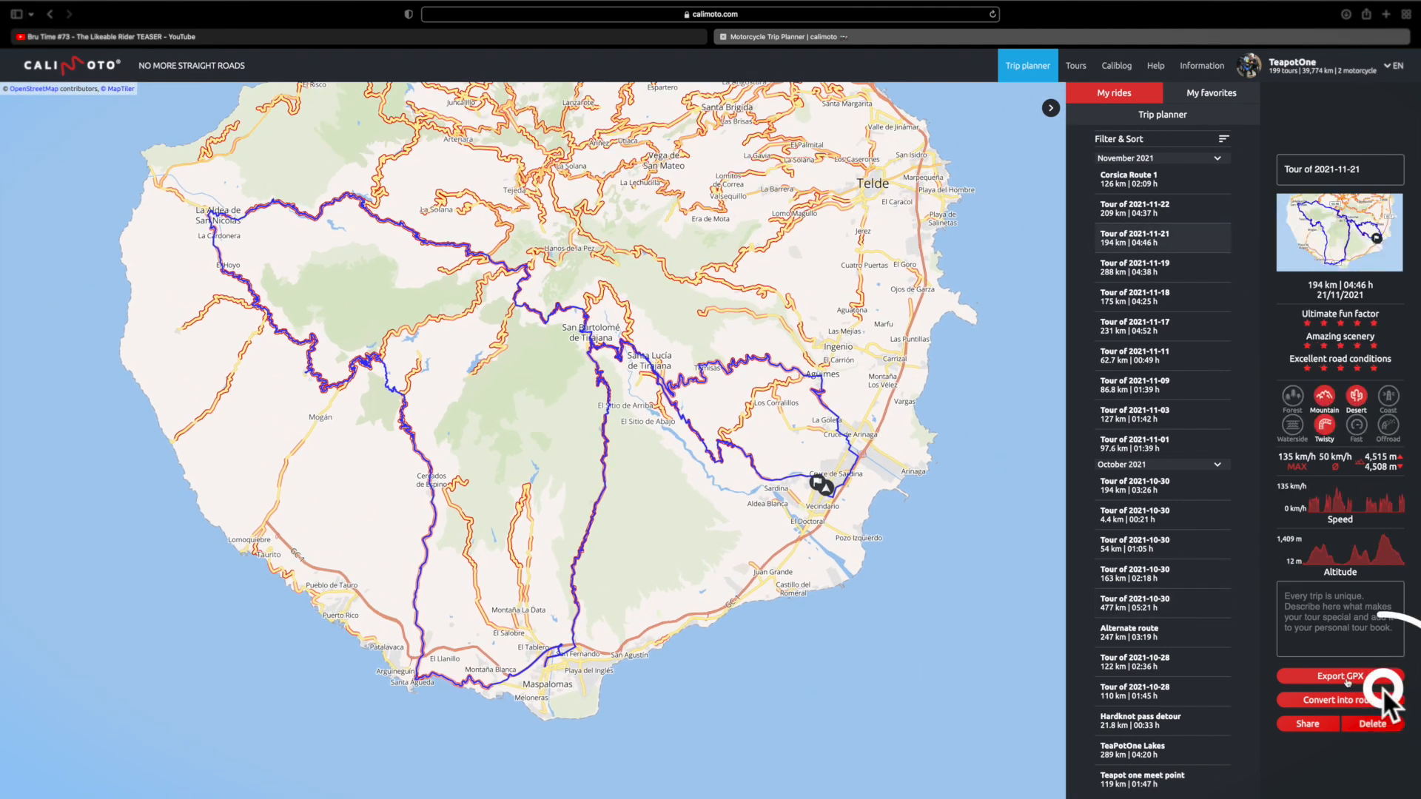
pyautogui.click(1339, 676)
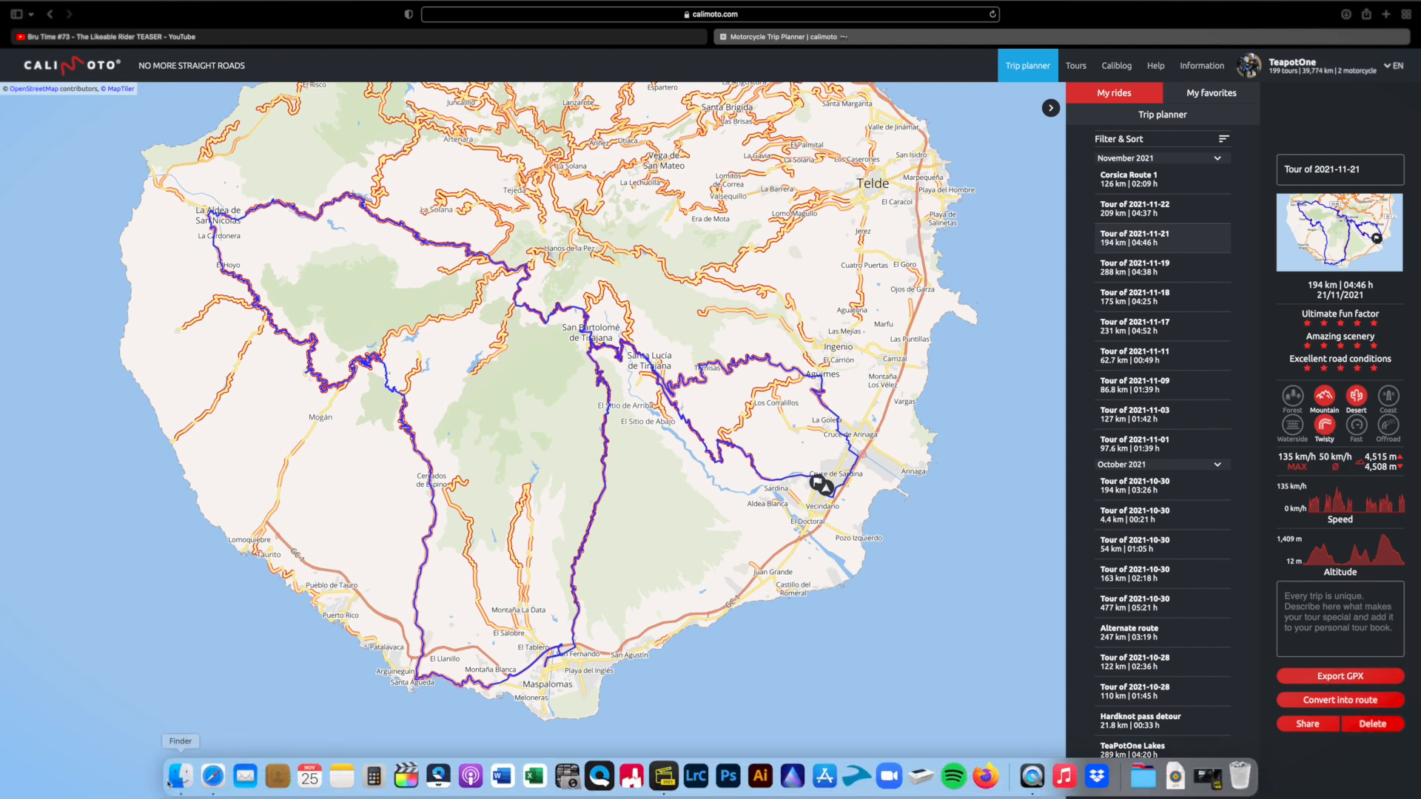
pyautogui.click(179, 777)
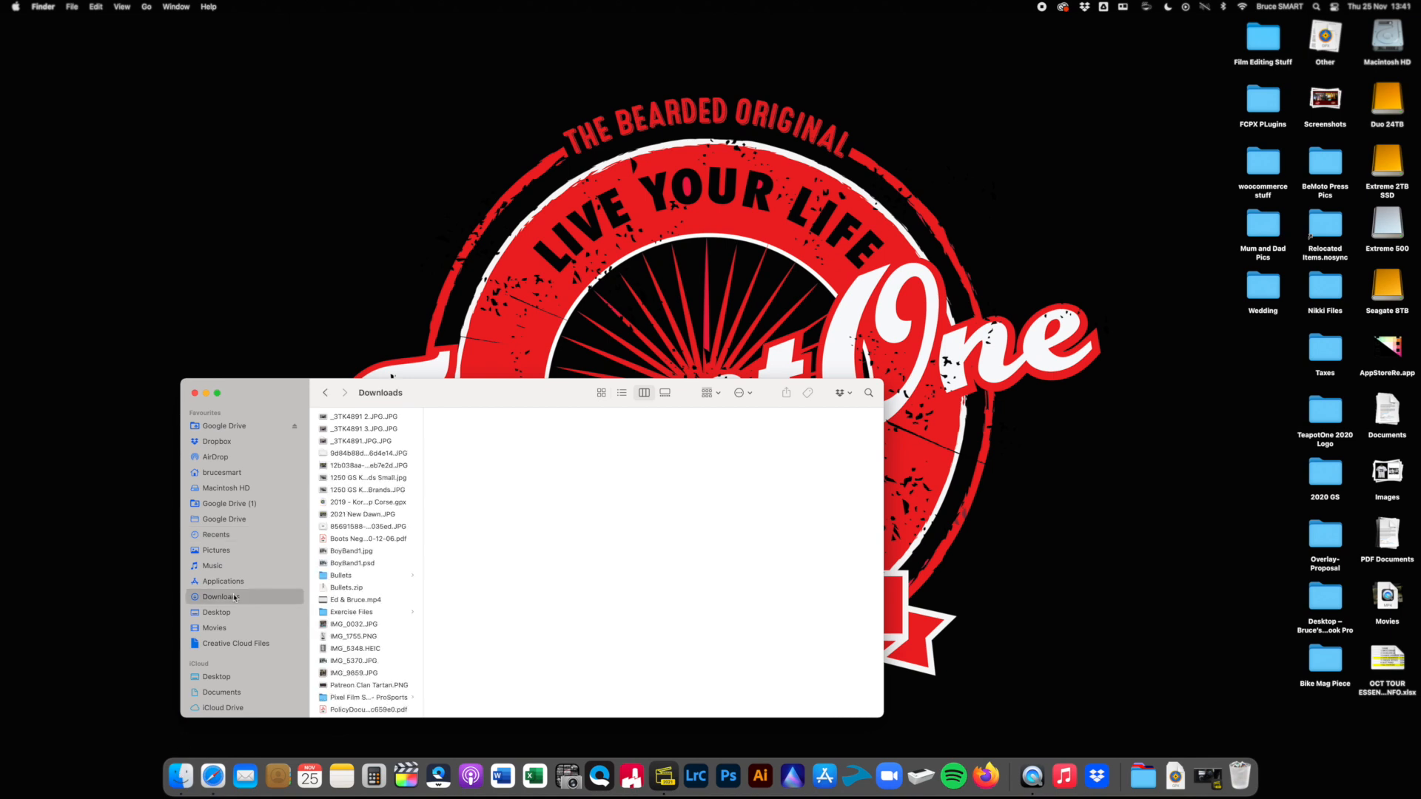
pyautogui.scroll(-3)
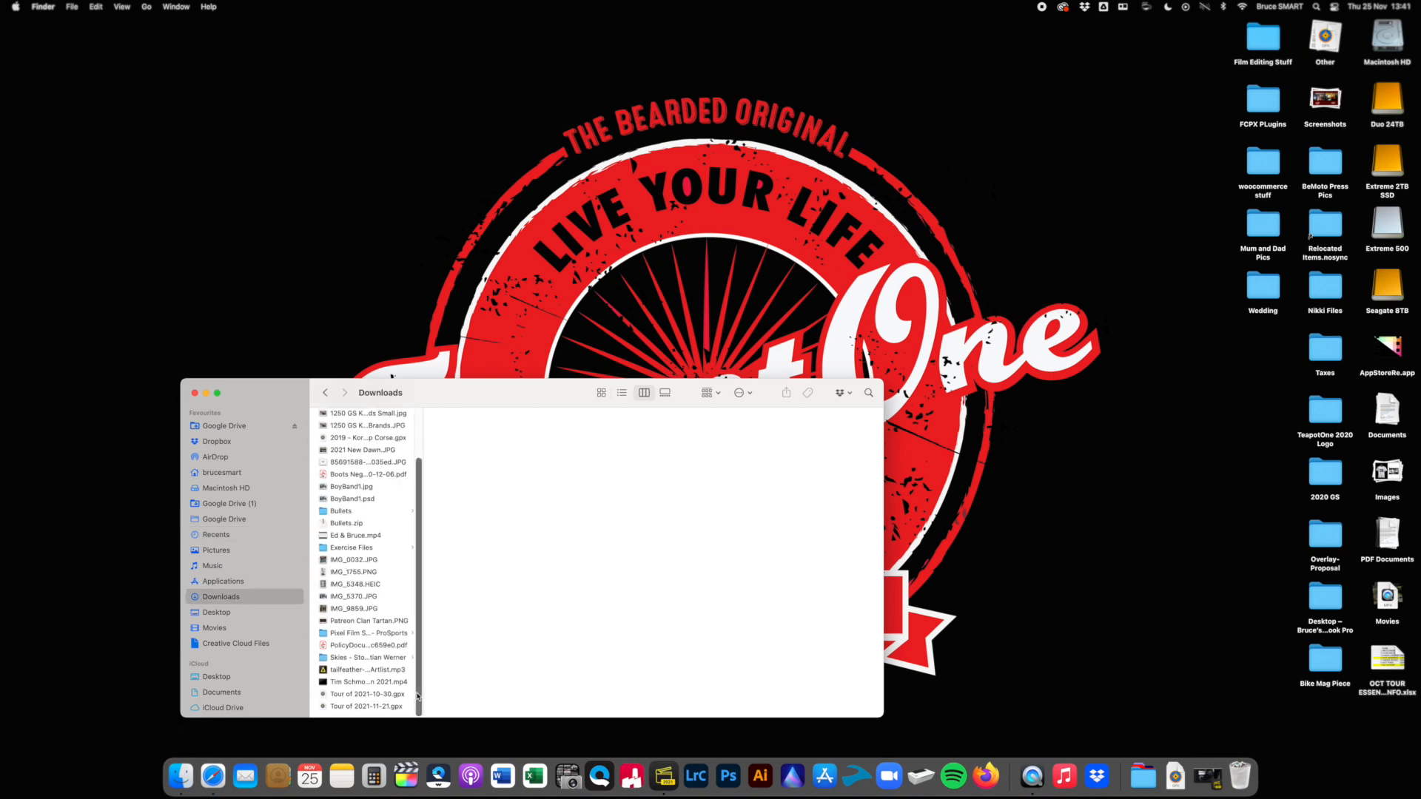